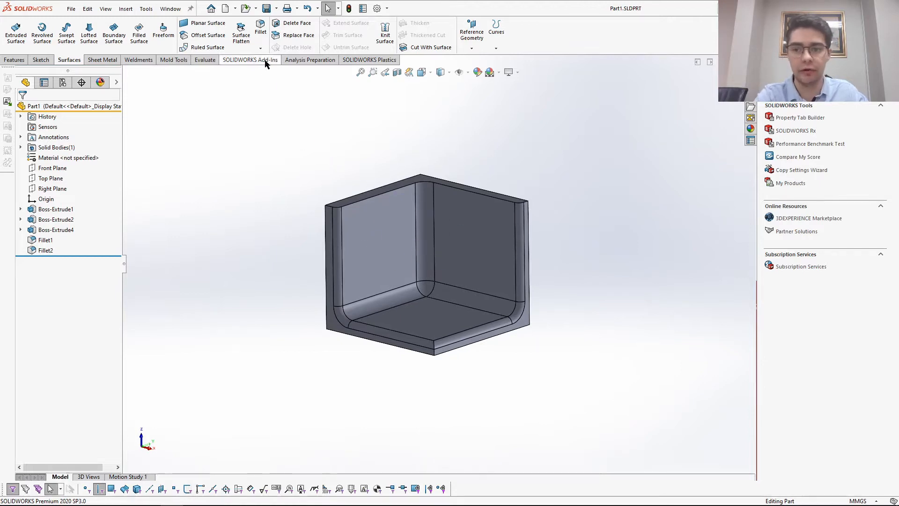
Remove the two inner walls and their fillet with Delete Face using Delete and Fill
{"action": "left_click", "coordinate": [297, 23]}
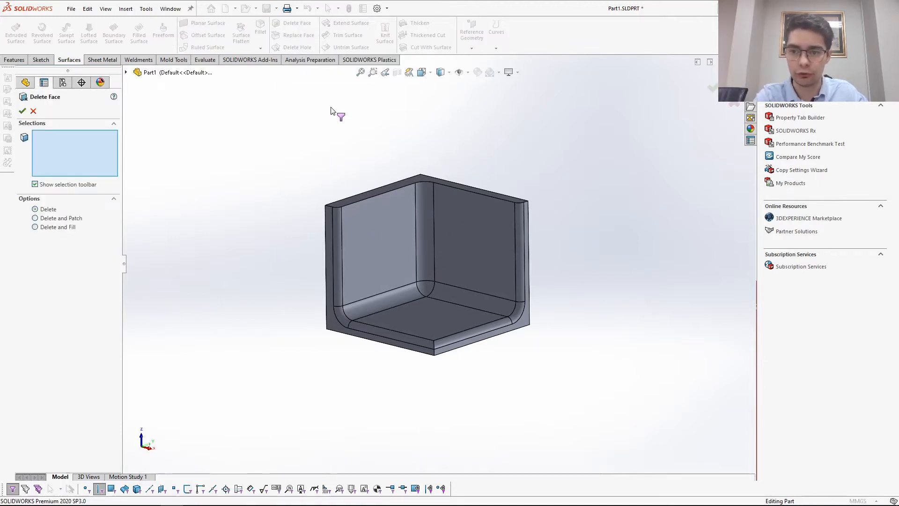
{"action": "mouse_move", "coordinate": [448, 149]}
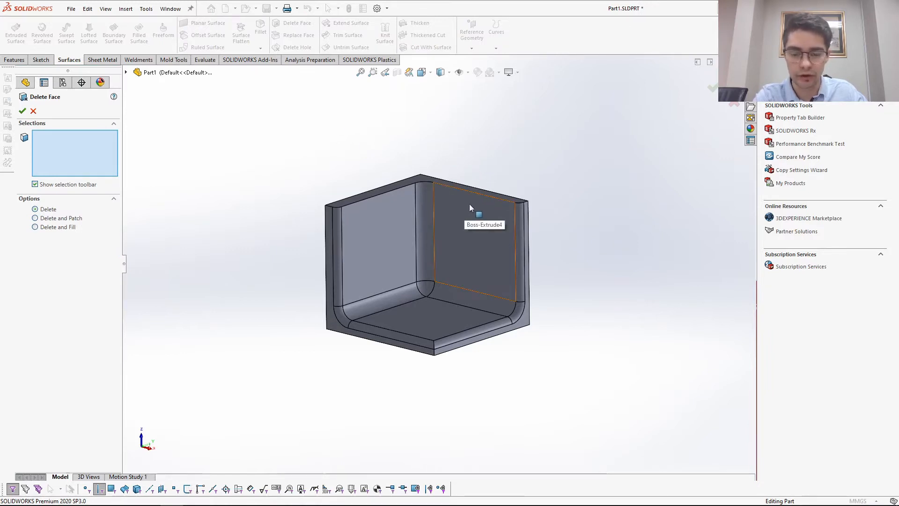
{"action": "mouse_move", "coordinate": [412, 251]}
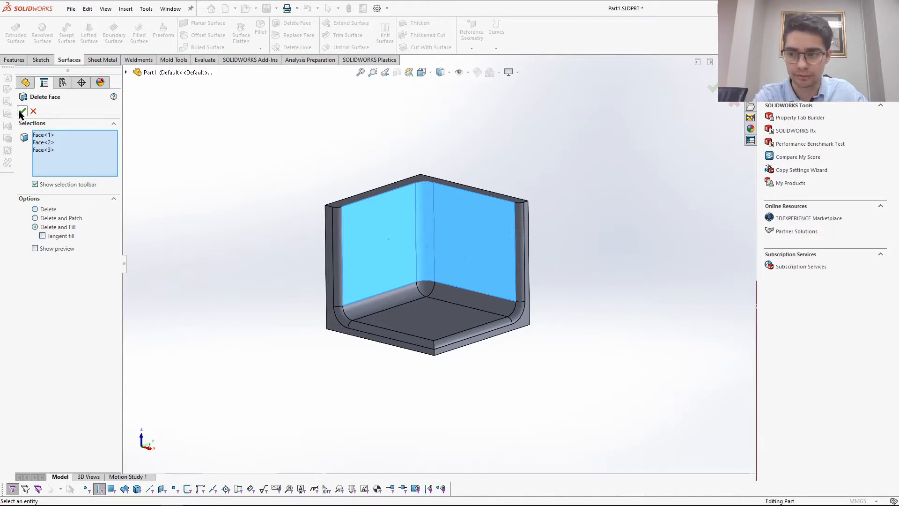
{"action": "left_click", "coordinate": [35, 248]}
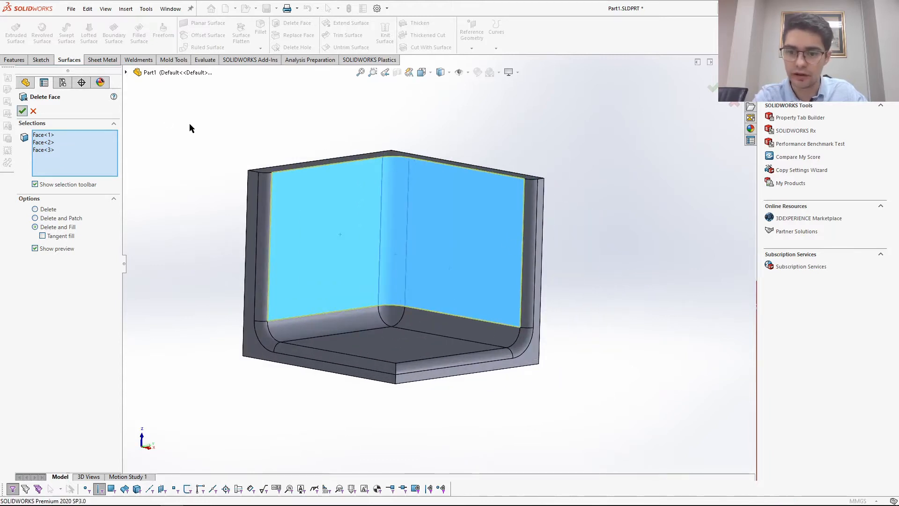
{"action": "left_click", "coordinate": [22, 110]}
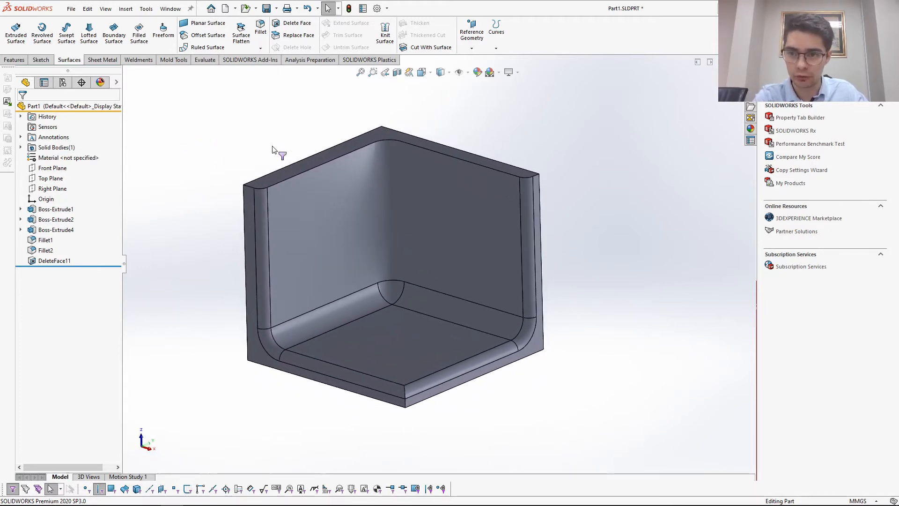
Display zebra stripes on the corner part from the Evaluate tab, accepting default settings
{"action": "left_click", "coordinate": [204, 60]}
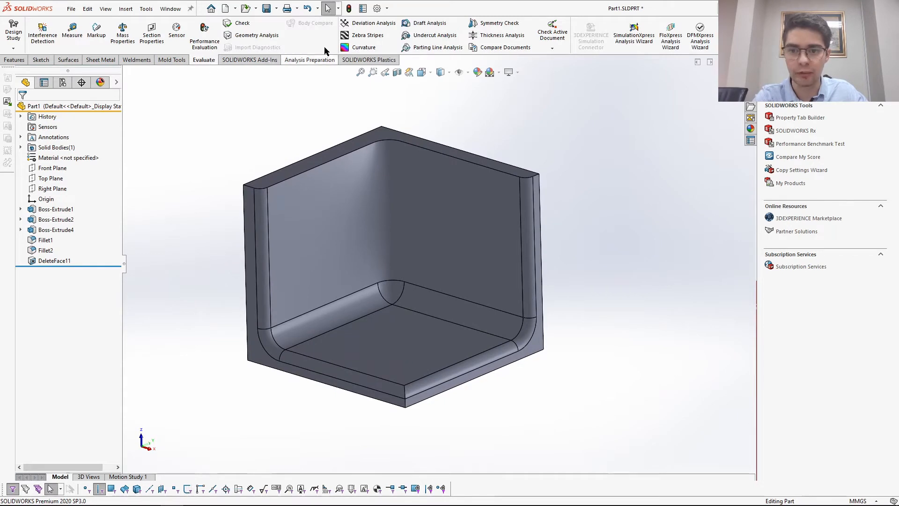
{"action": "left_click", "coordinate": [368, 35]}
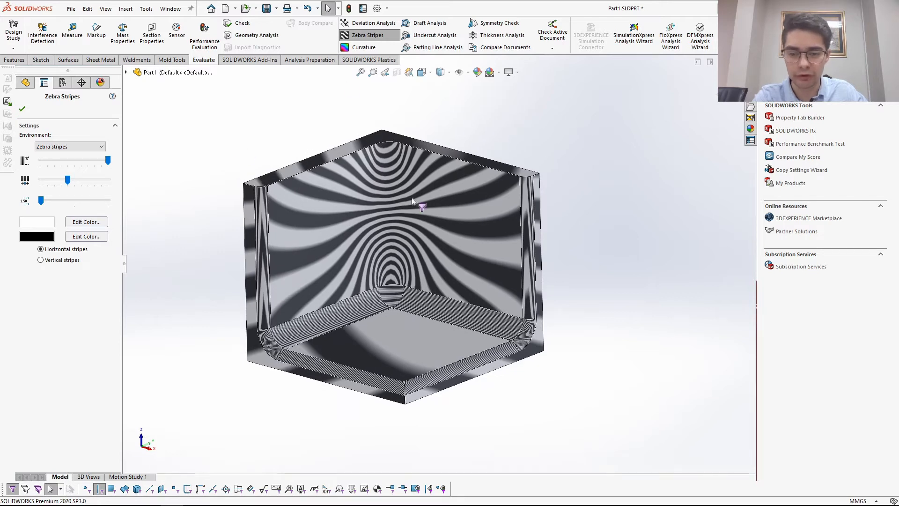
{"action": "left_click", "coordinate": [22, 109]}
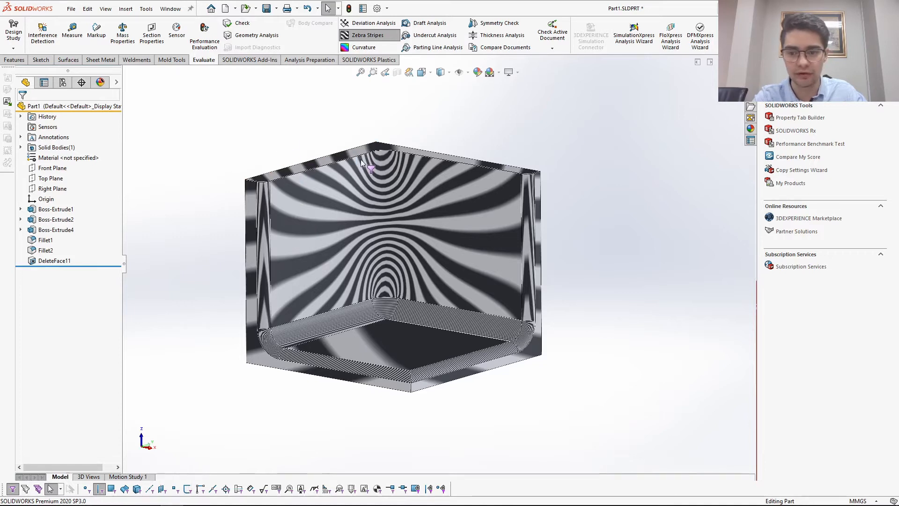
{"action": "mouse_move", "coordinate": [318, 263]}
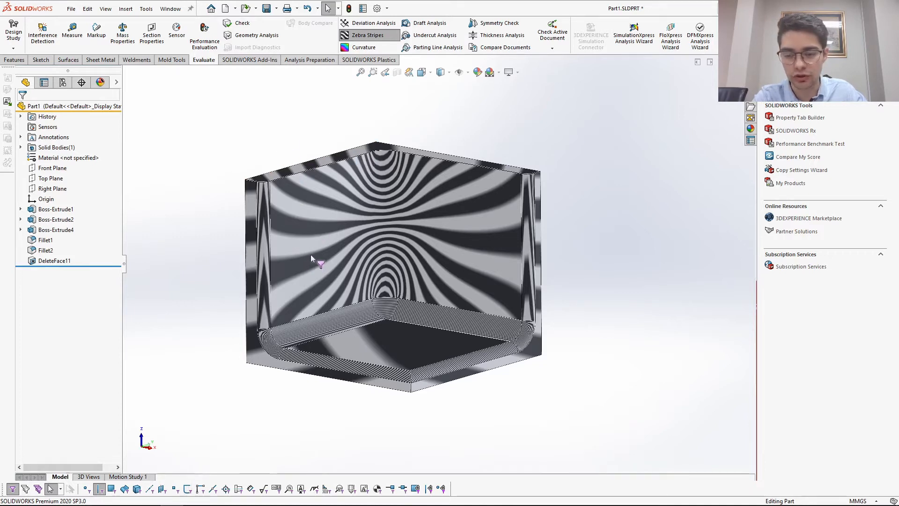
{"action": "mouse_move", "coordinate": [264, 256]}
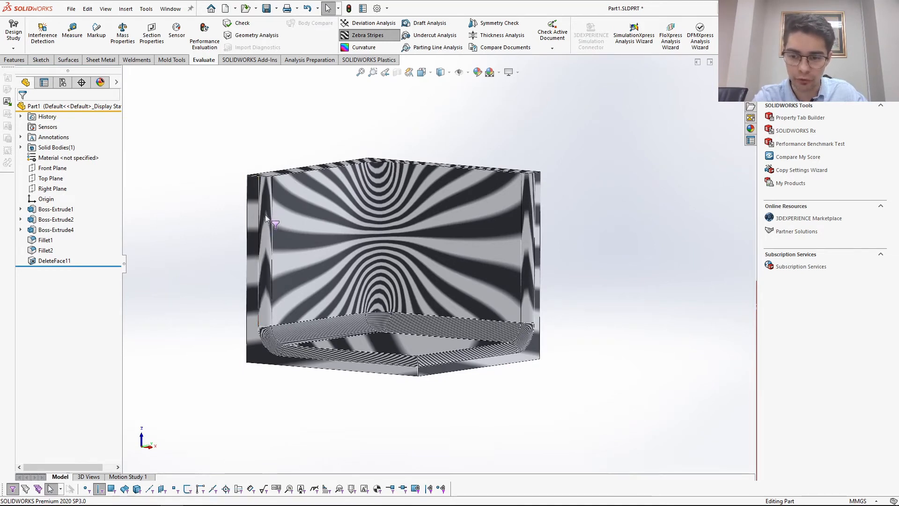
{"action": "mouse_move", "coordinate": [253, 232]}
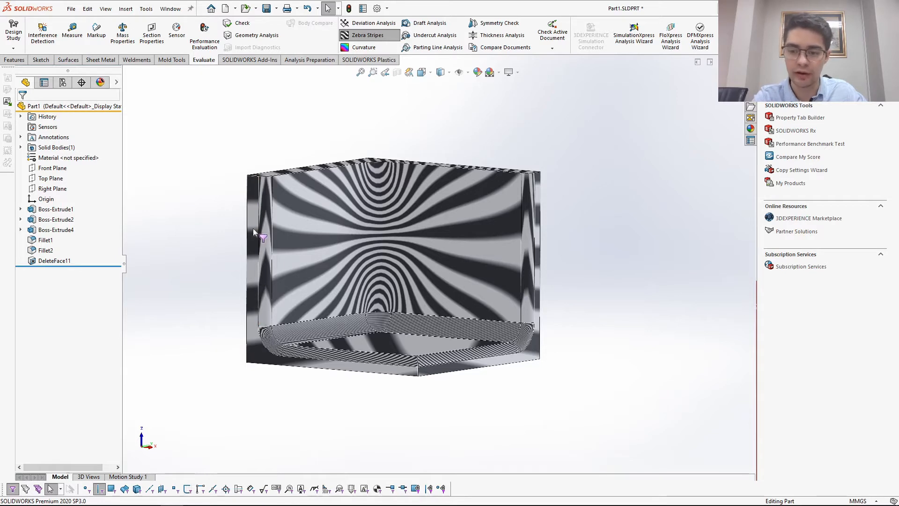
{"action": "mouse_move", "coordinate": [277, 236]}
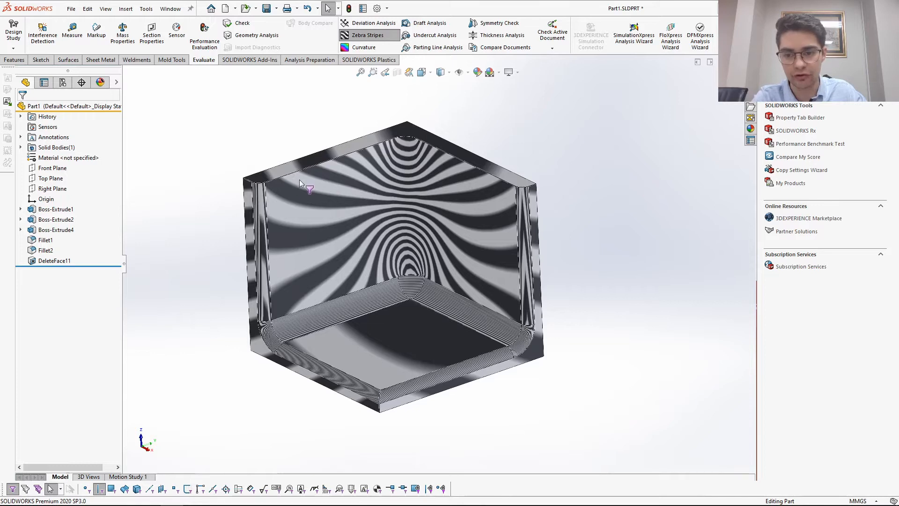
{"action": "mouse_move", "coordinate": [289, 174]}
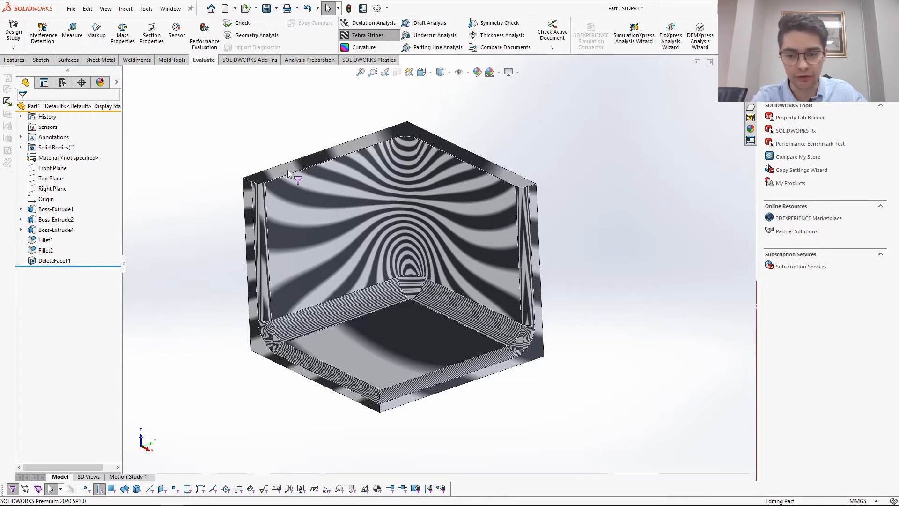
{"action": "mouse_move", "coordinate": [330, 161]}
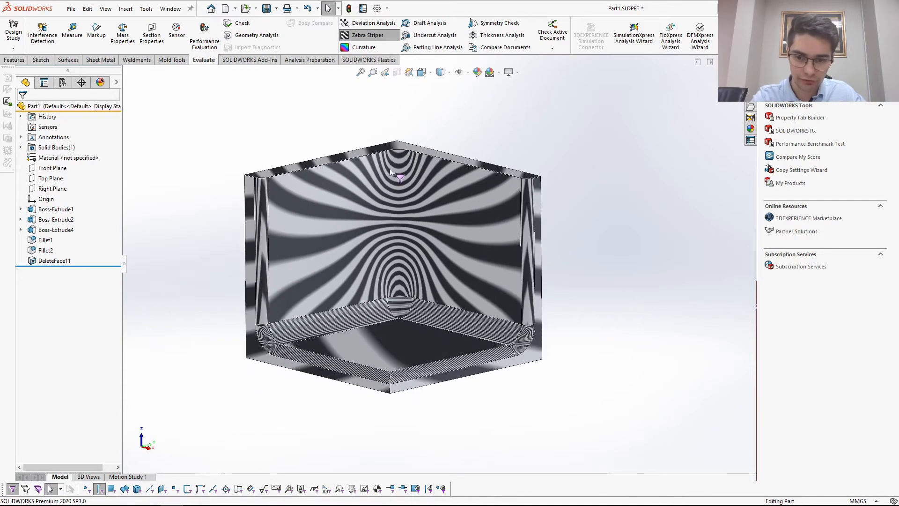
{"action": "mouse_move", "coordinate": [404, 220]}
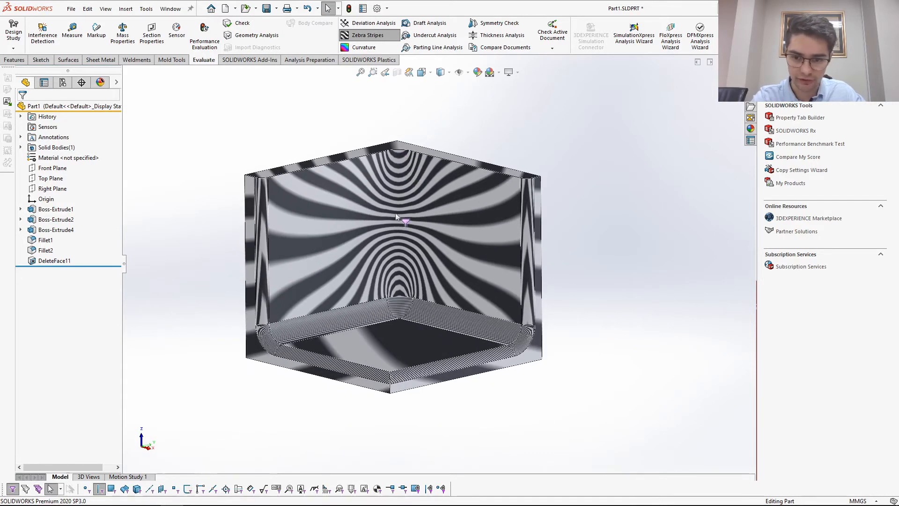
{"action": "mouse_move", "coordinate": [388, 209]}
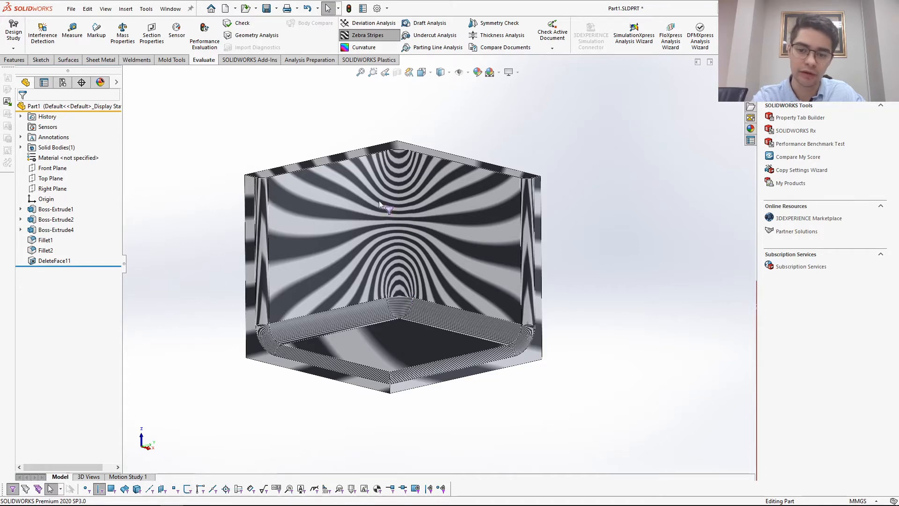
{"action": "mouse_move", "coordinate": [370, 172]}
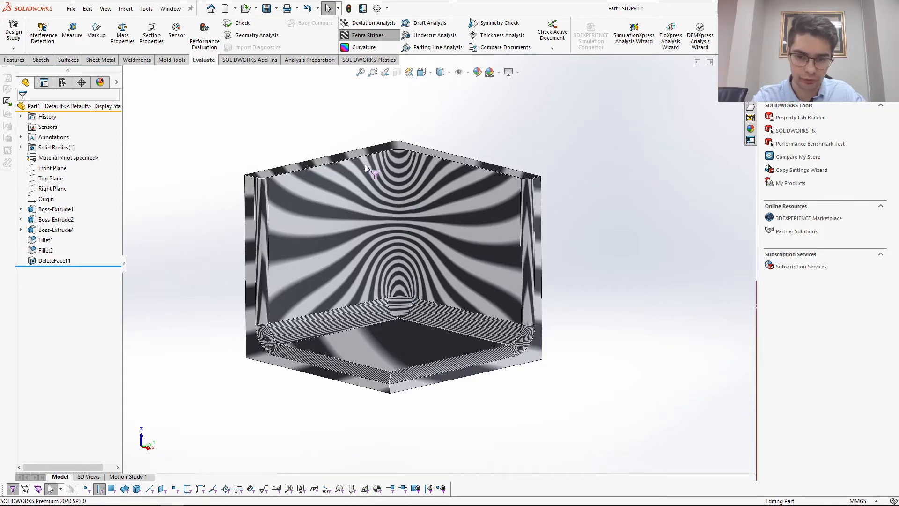
{"action": "mouse_move", "coordinate": [324, 184]}
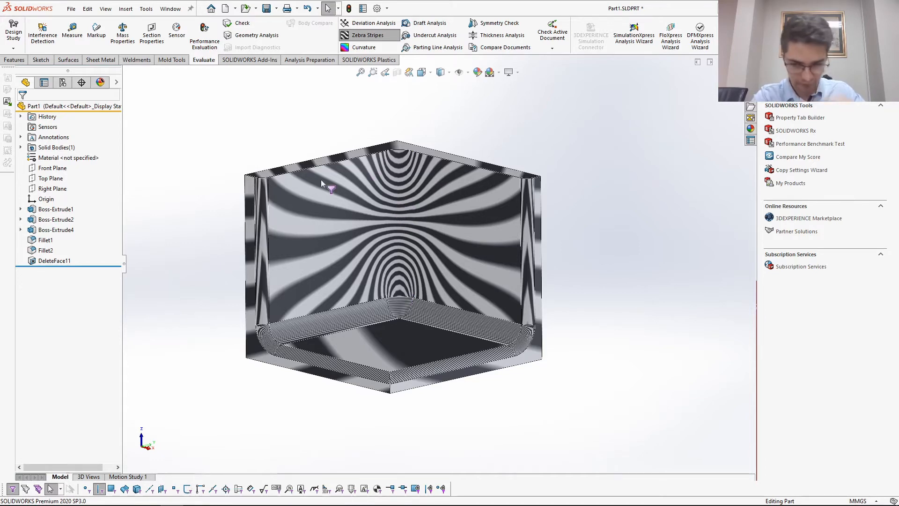
{"action": "mouse_move", "coordinate": [450, 229]}
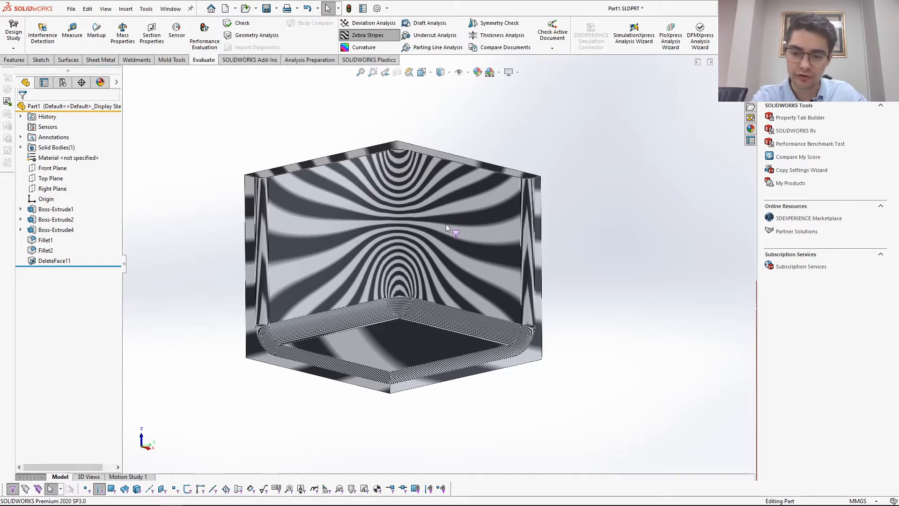
{"action": "mouse_move", "coordinate": [344, 209]}
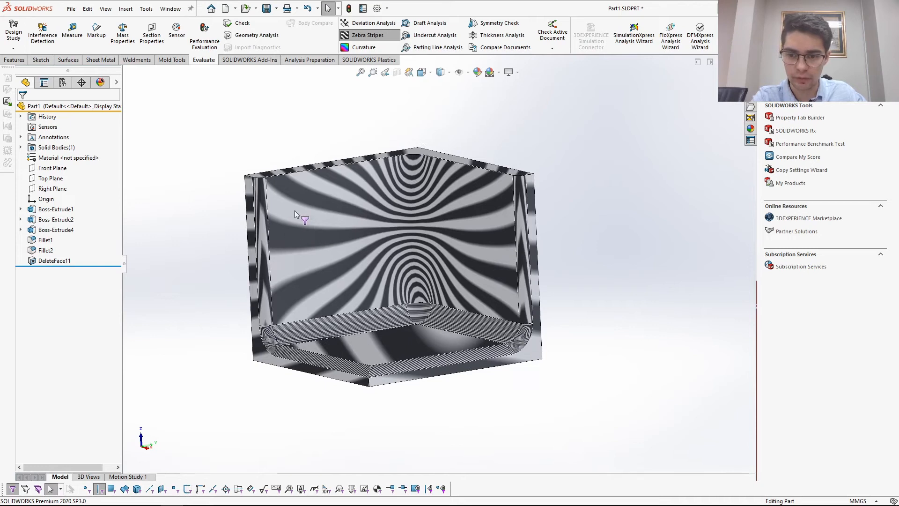
{"action": "mouse_move", "coordinate": [338, 207]}
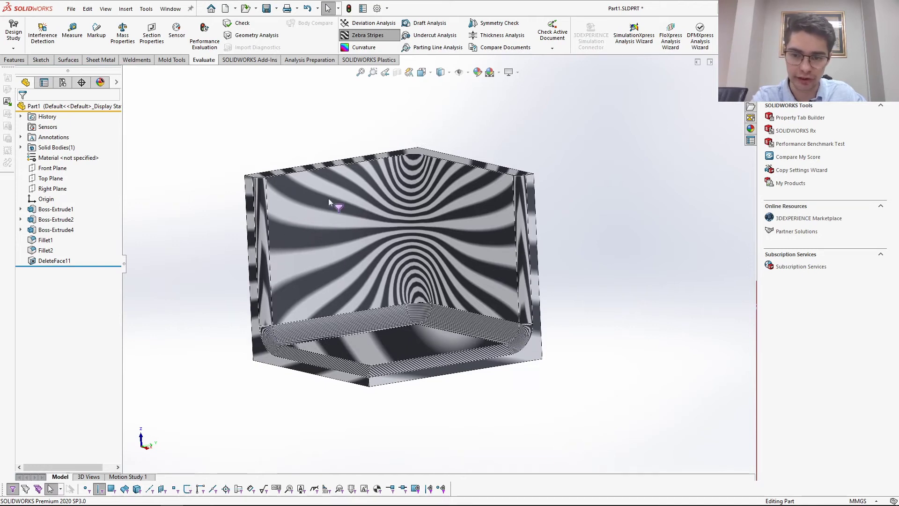
{"action": "mouse_move", "coordinate": [281, 241]}
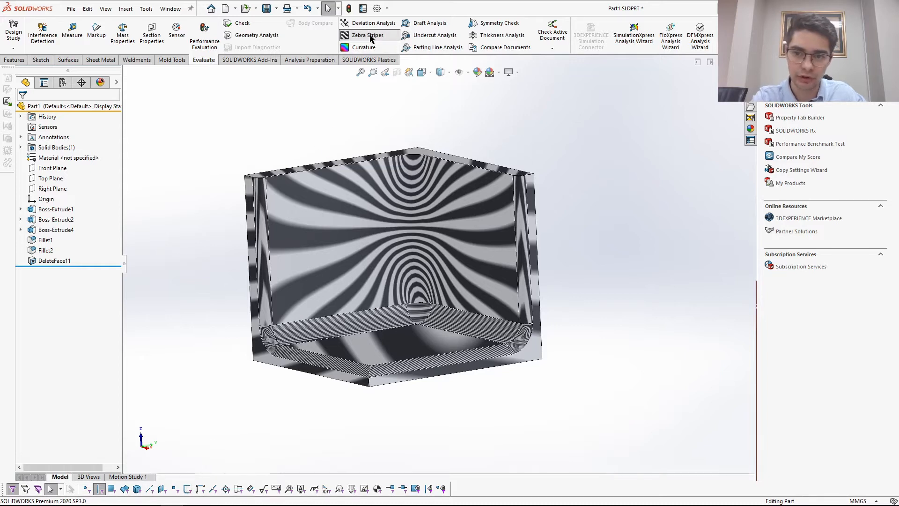
Replace the zebra stripes with a colour curvature map on the filled corner
{"action": "left_click", "coordinate": [367, 35]}
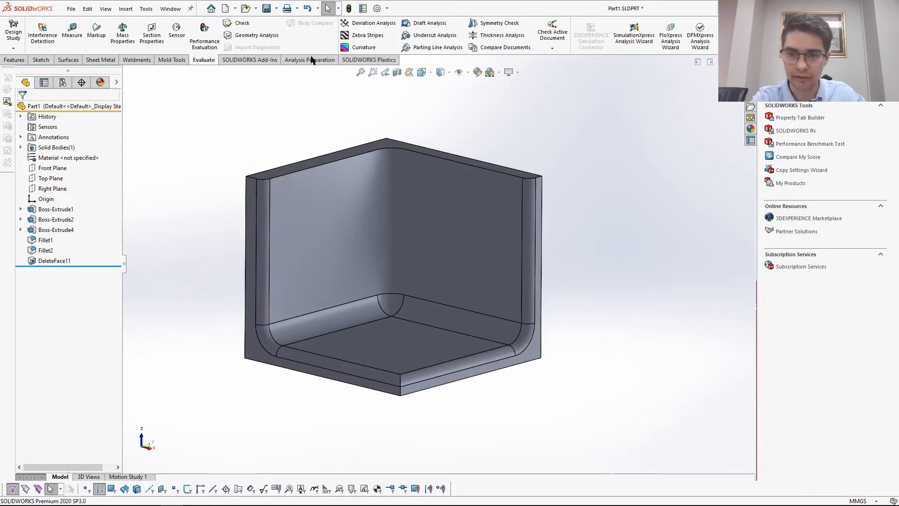
{"action": "left_click", "coordinate": [363, 47]}
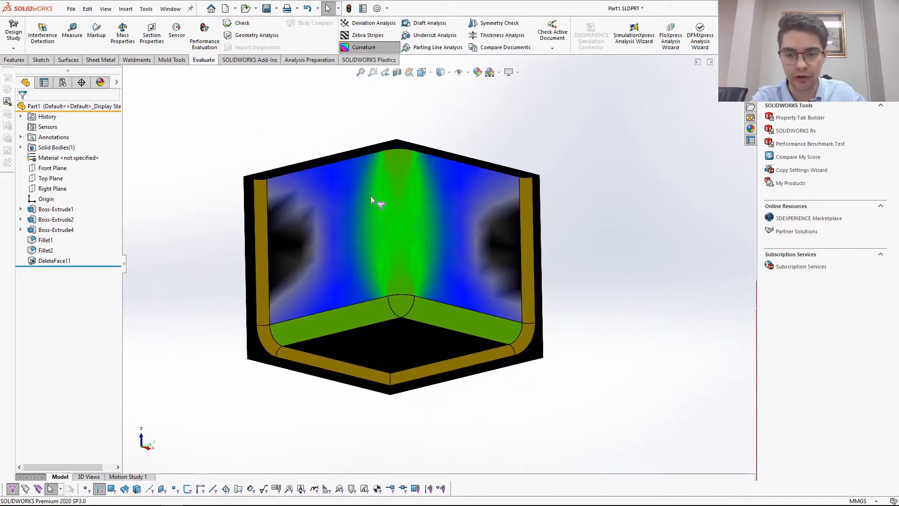
{"action": "mouse_move", "coordinate": [404, 299]}
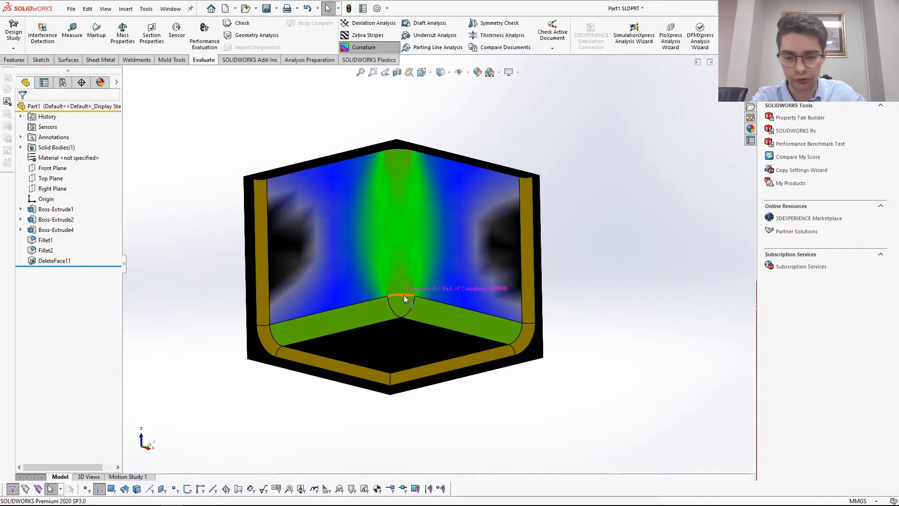
{"action": "mouse_move", "coordinate": [398, 162]}
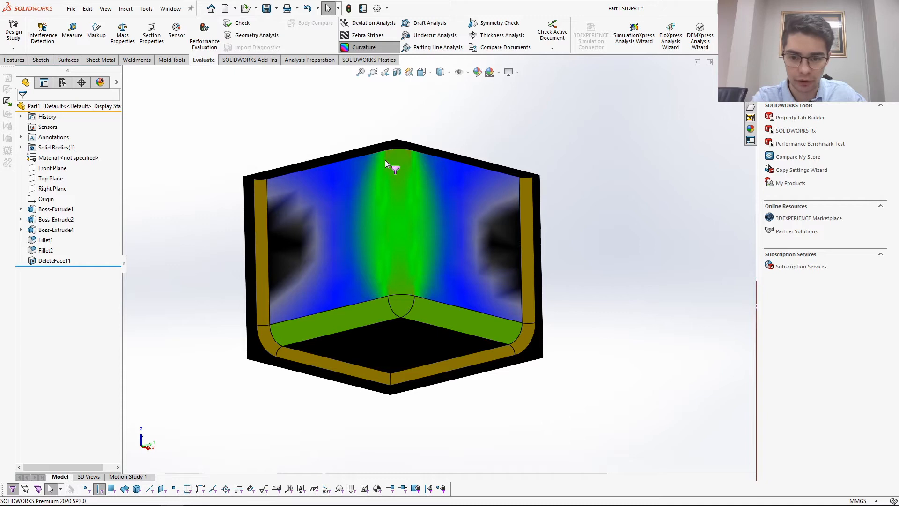
{"action": "mouse_move", "coordinate": [364, 239]}
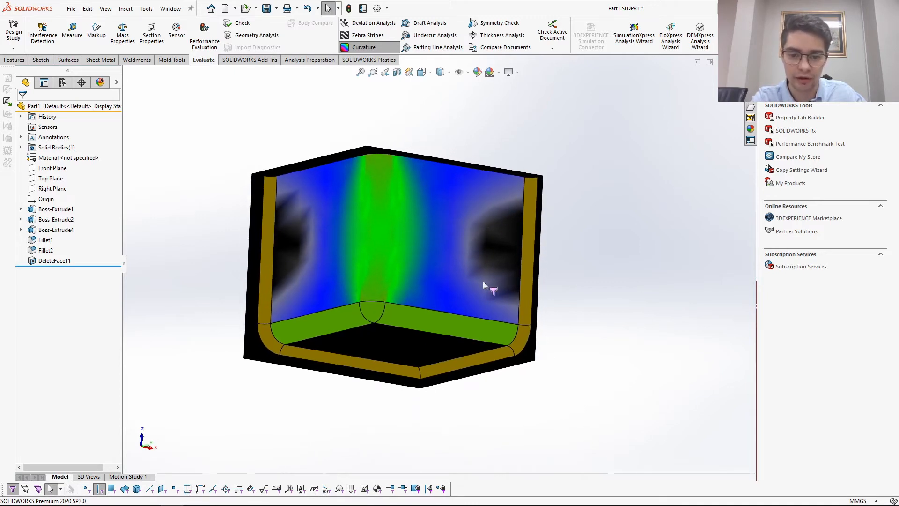
{"action": "mouse_move", "coordinate": [294, 220]}
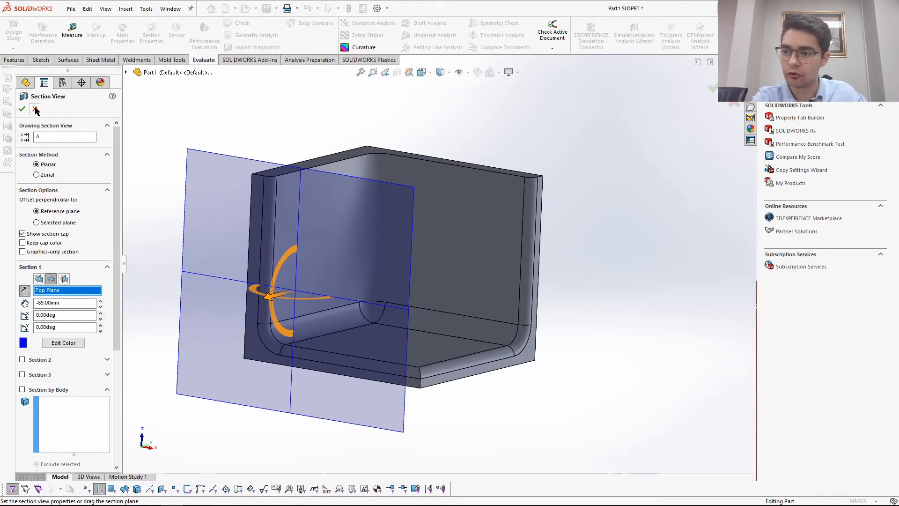
Change DeleteFace11 to plain Delete, leaving the three inner faces open
{"action": "right_click", "coordinate": [49, 260]}
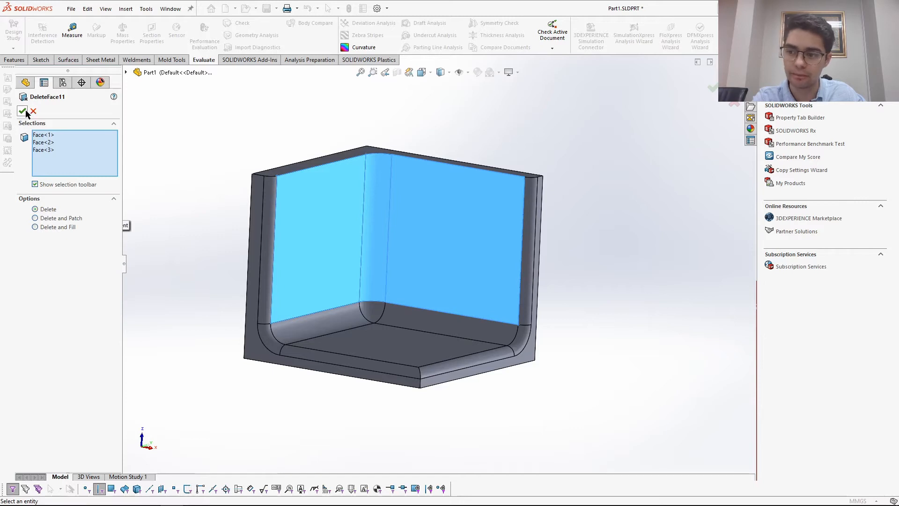
{"action": "left_click", "coordinate": [23, 112]}
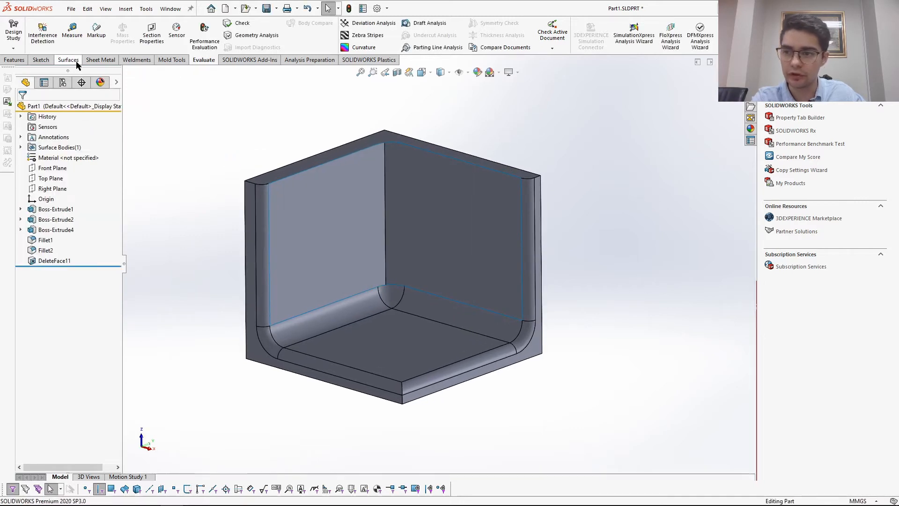
{"action": "left_click", "coordinate": [69, 59]}
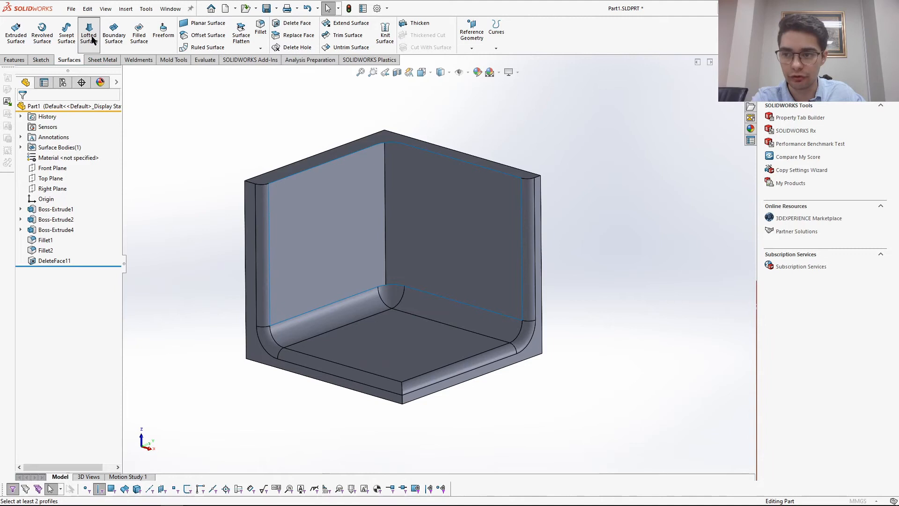
Start a lofted surface with the two vertical edges as profiles
{"action": "left_click", "coordinate": [89, 33]}
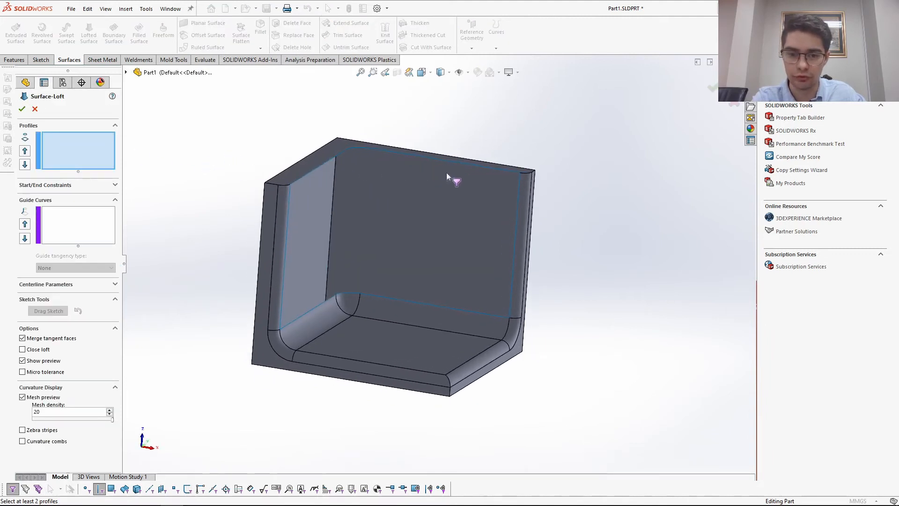
{"action": "mouse_move", "coordinate": [275, 172]}
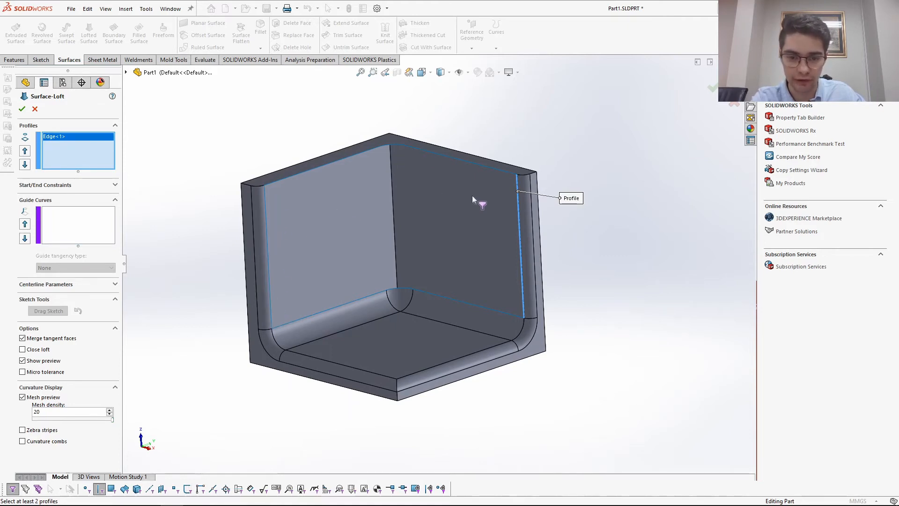
{"action": "mouse_move", "coordinate": [274, 312]}
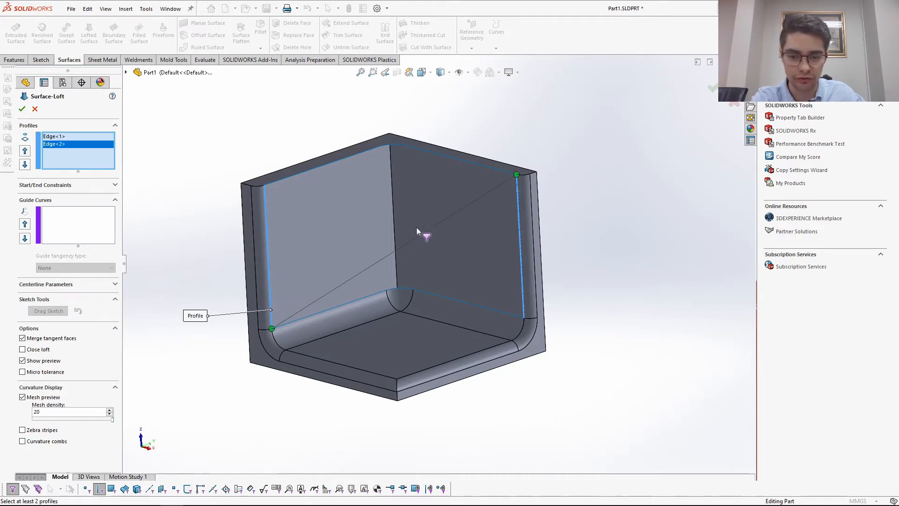
{"action": "mouse_move", "coordinate": [332, 312]}
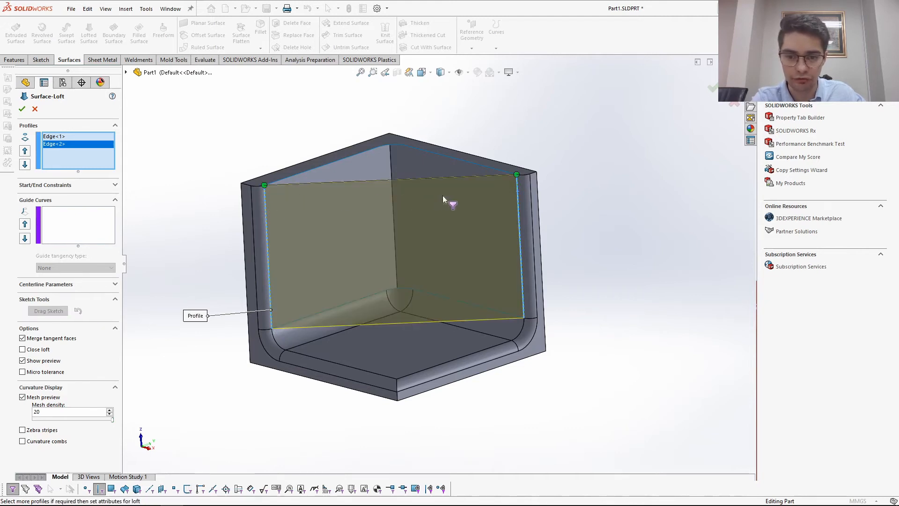
{"action": "left_click", "coordinate": [75, 223]}
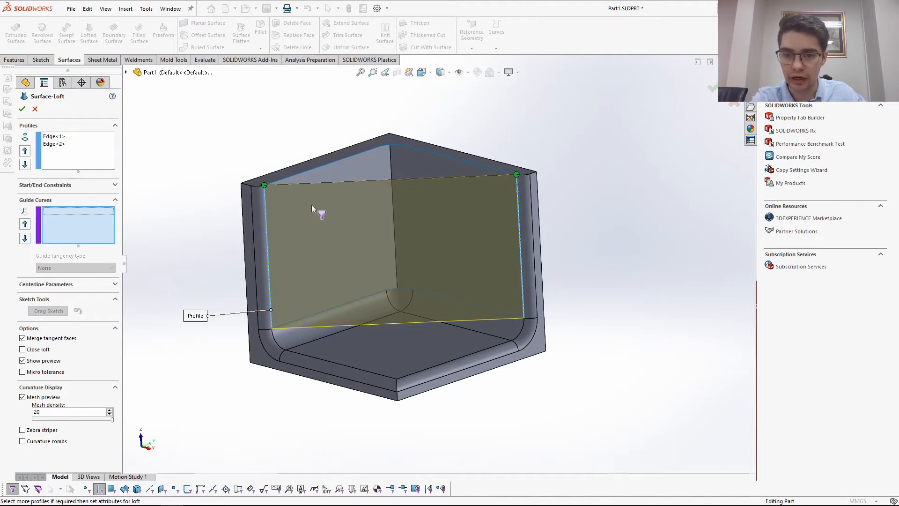
{"action": "mouse_move", "coordinate": [393, 145]}
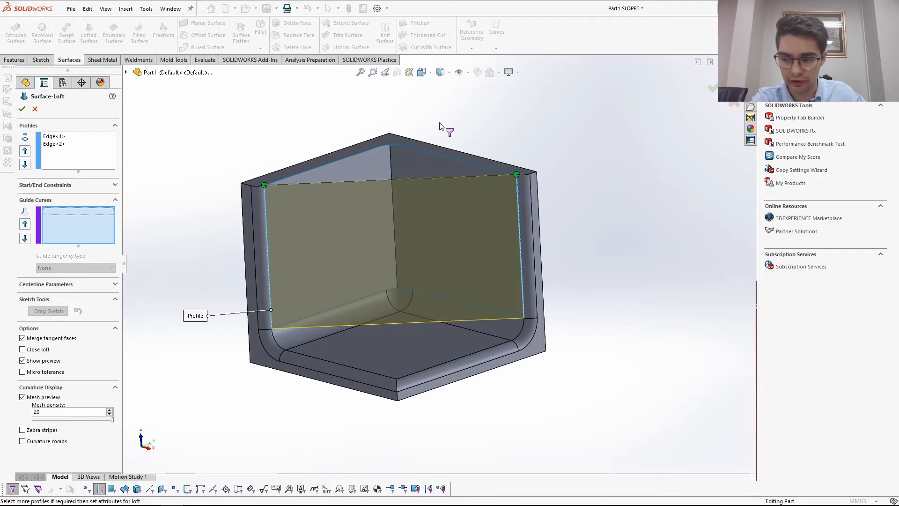
{"action": "mouse_move", "coordinate": [54, 349]}
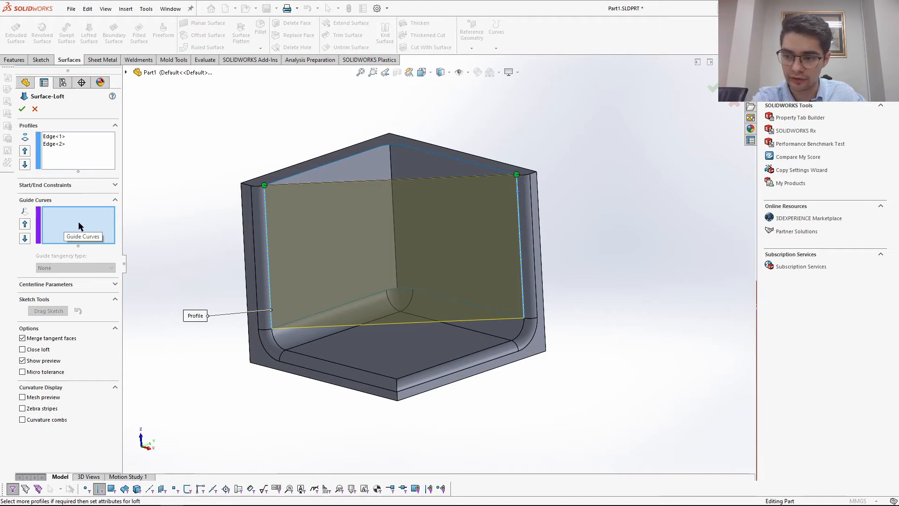
Add the top and bottom edge chains as loft guide curves via SelectionManager
{"action": "right_click", "coordinate": [77, 224]}
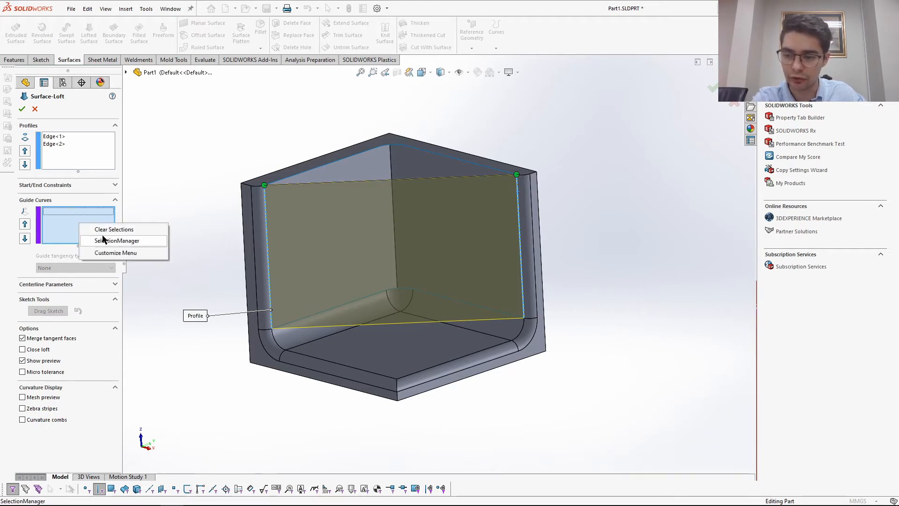
{"action": "left_click", "coordinate": [116, 241]}
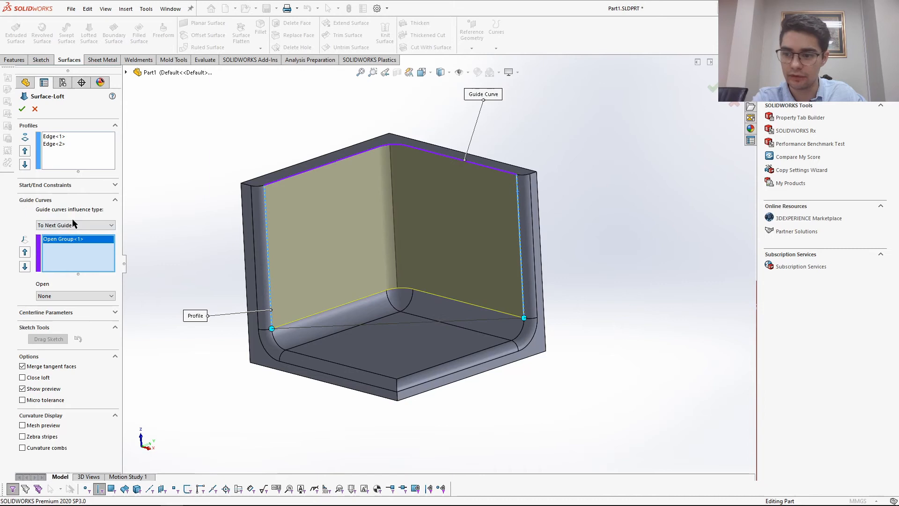
{"action": "left_click", "coordinate": [333, 313]}
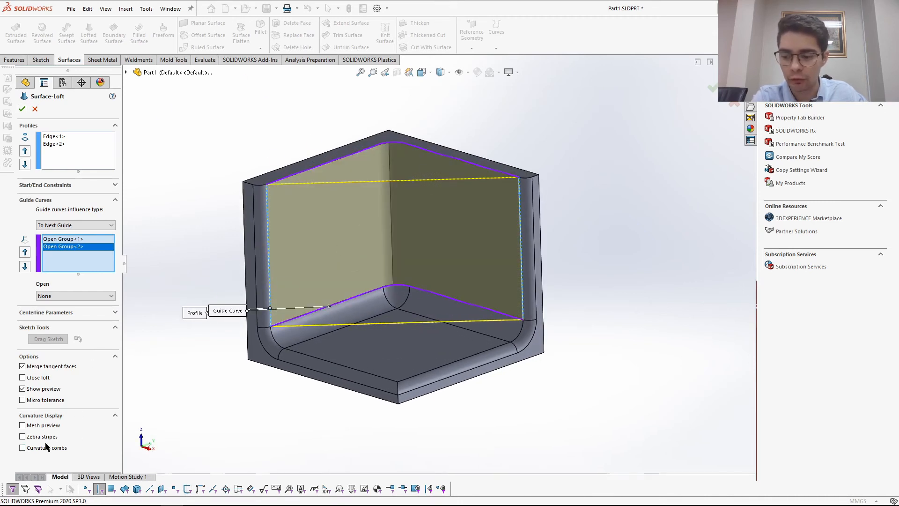
{"action": "mouse_move", "coordinate": [398, 174]}
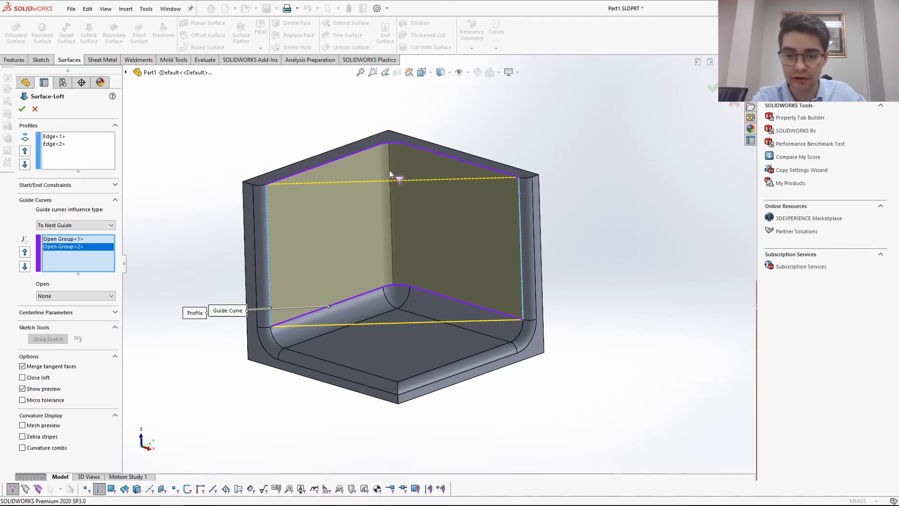
Enable loft mesh preview at density 19 plus curvature combs
{"action": "left_click", "coordinate": [22, 425]}
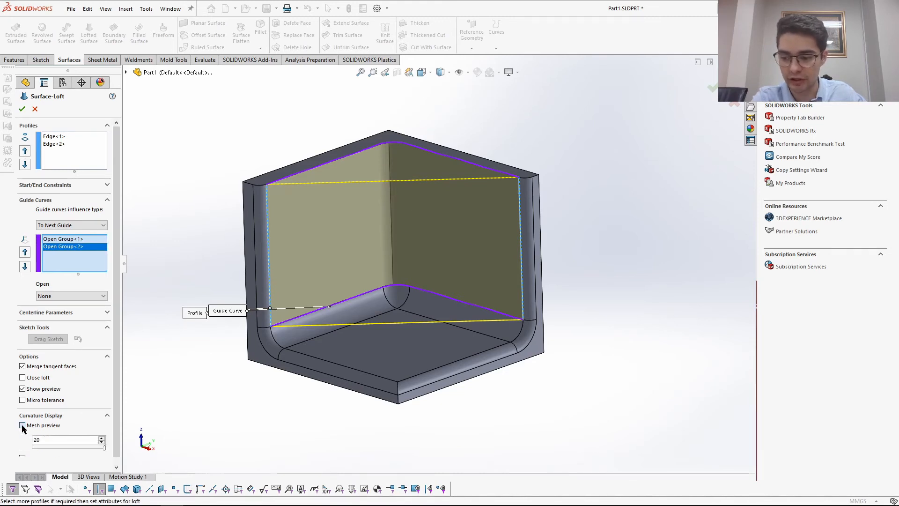
{"action": "left_click", "coordinate": [23, 426]}
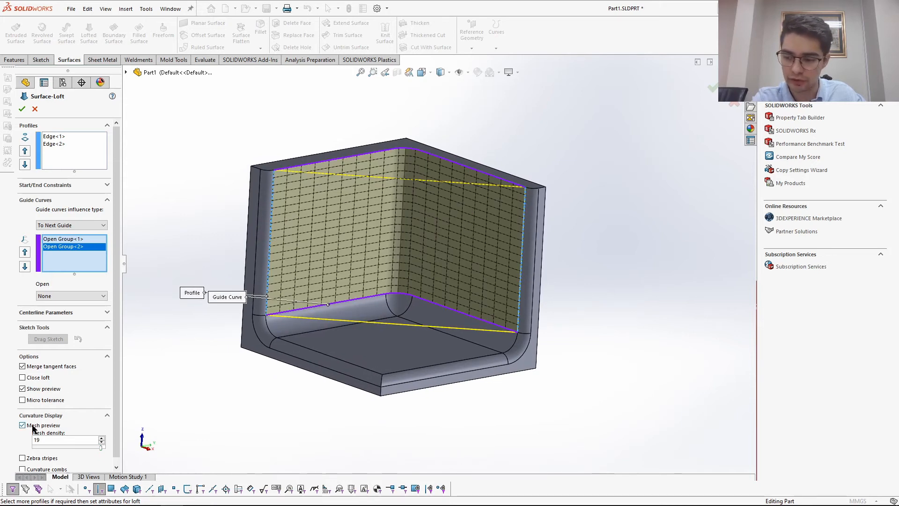
{"action": "left_click", "coordinate": [22, 436]}
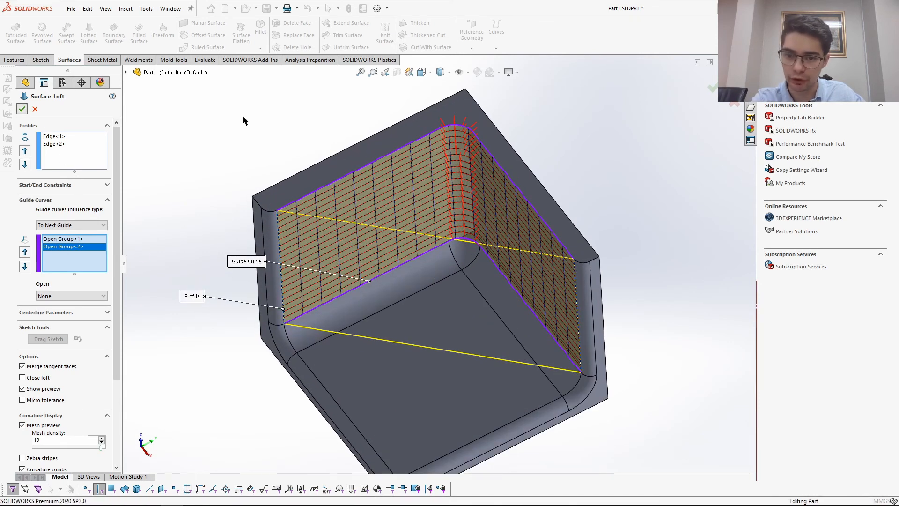
Confirm Surface-Loft2, then toggle curvature colouring on and back off
{"action": "left_click", "coordinate": [22, 108]}
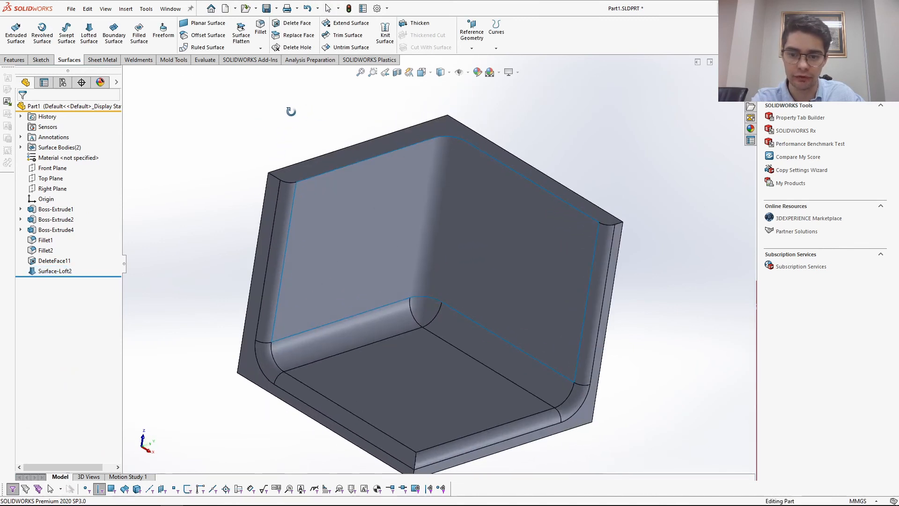
{"action": "left_click", "coordinate": [204, 60]}
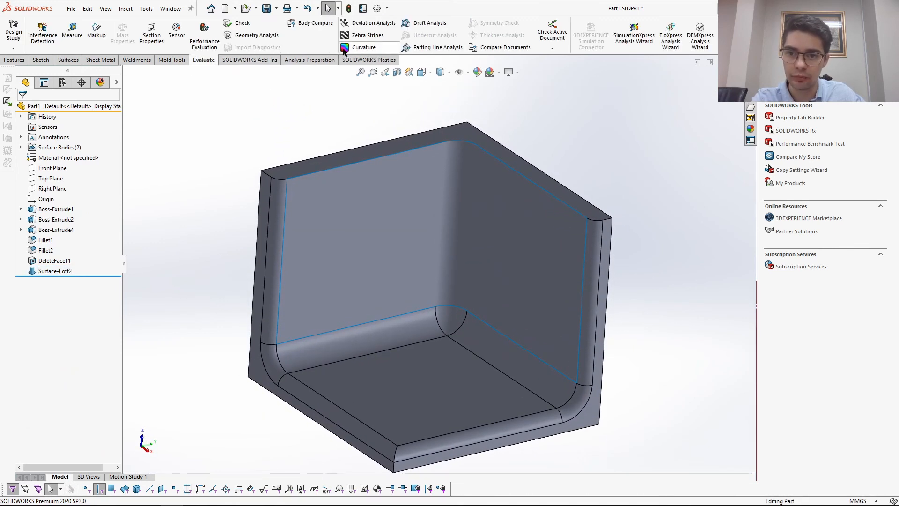
{"action": "left_click", "coordinate": [363, 47]}
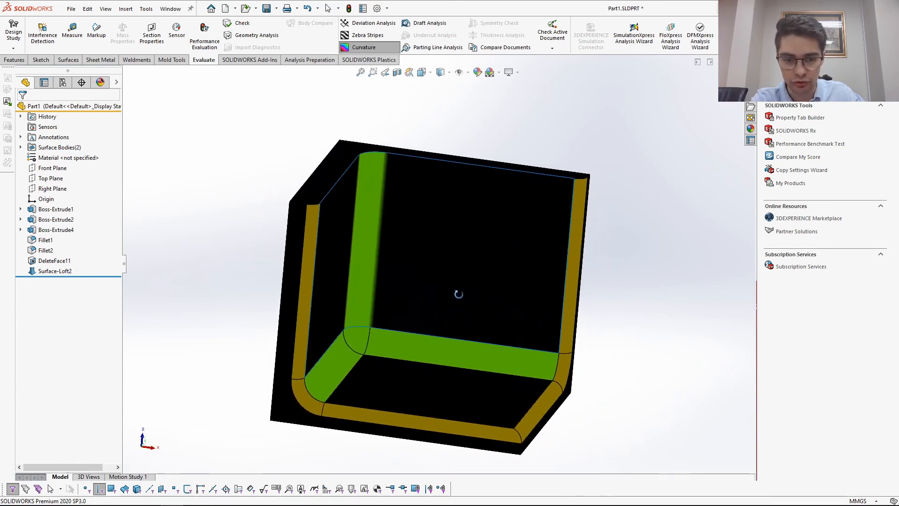
{"action": "left_click", "coordinate": [363, 47]}
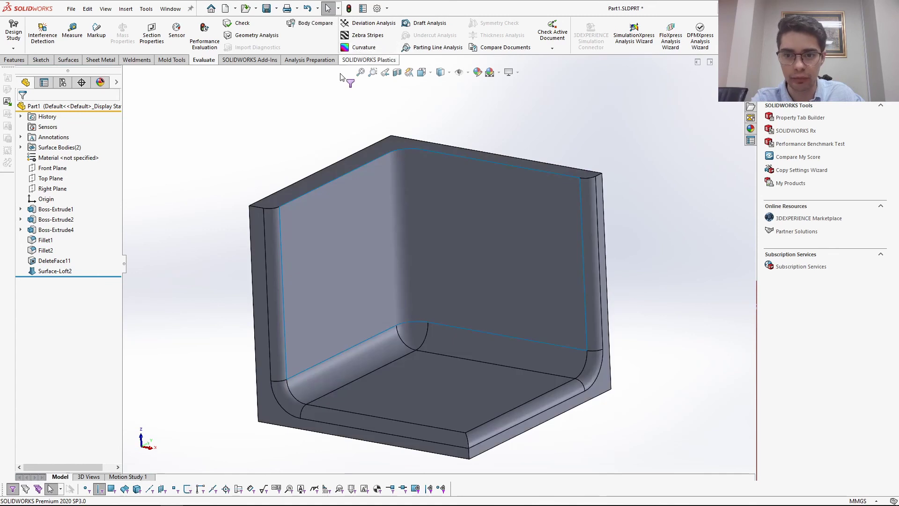
{"action": "mouse_move", "coordinate": [301, 137]}
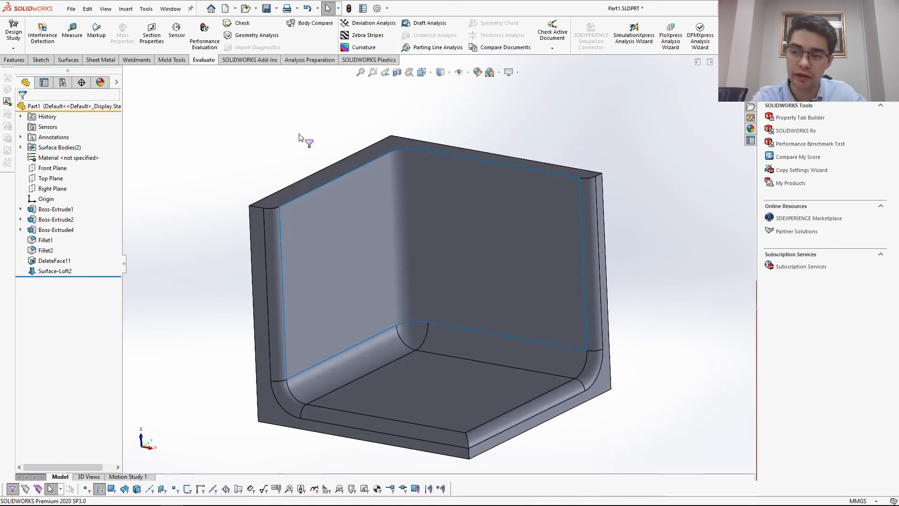
{"action": "mouse_move", "coordinate": [294, 93]}
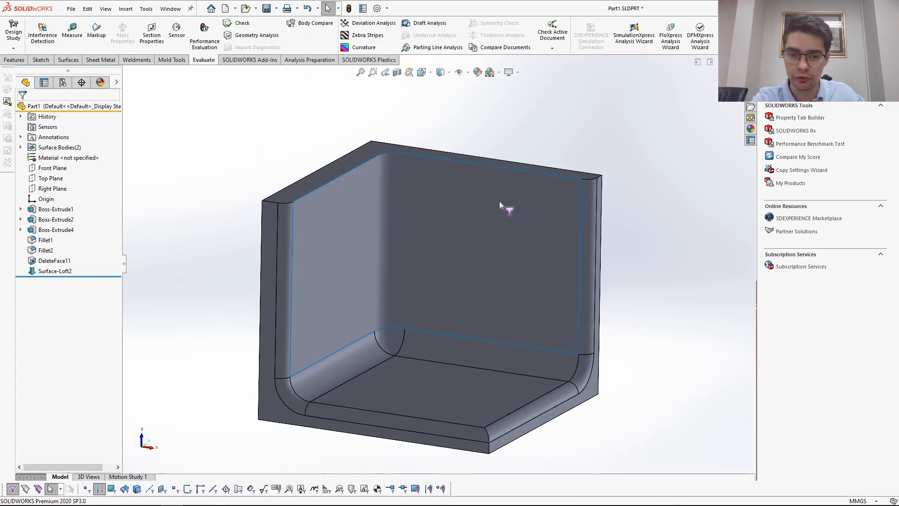
{"action": "mouse_move", "coordinate": [244, 195]}
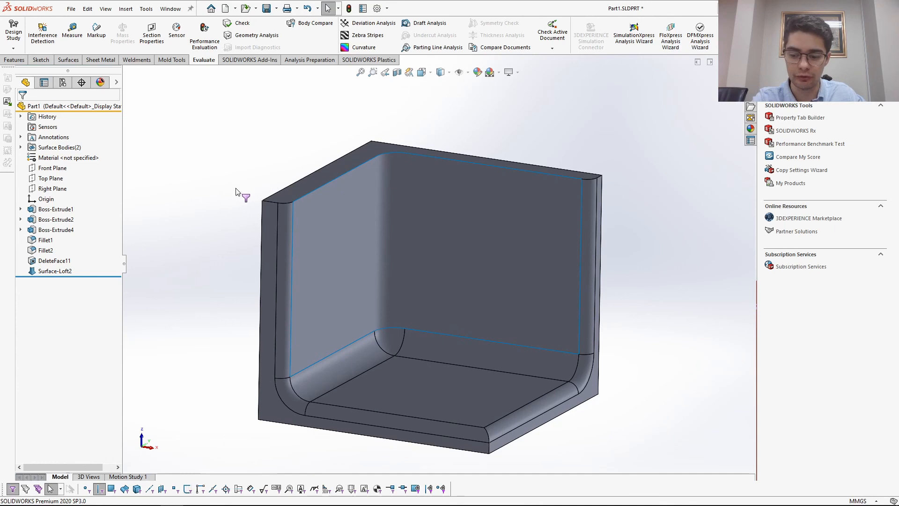
{"action": "mouse_move", "coordinate": [243, 194]}
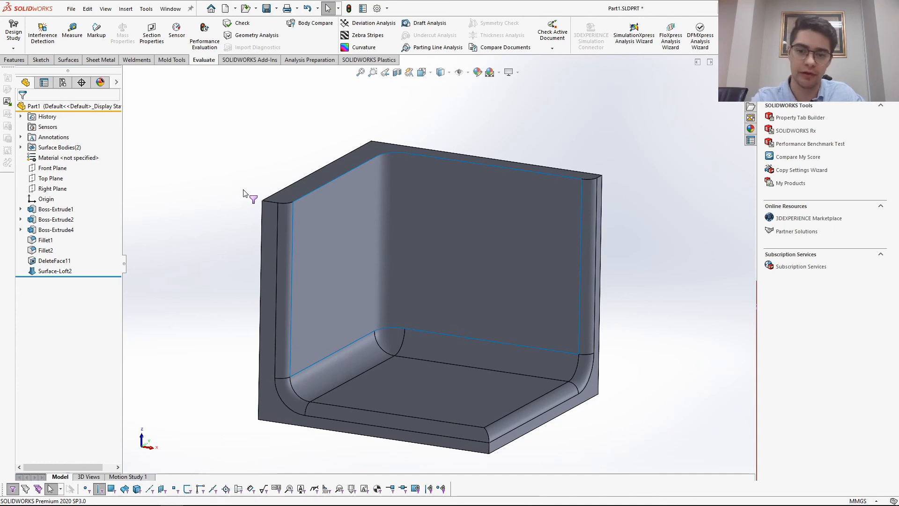